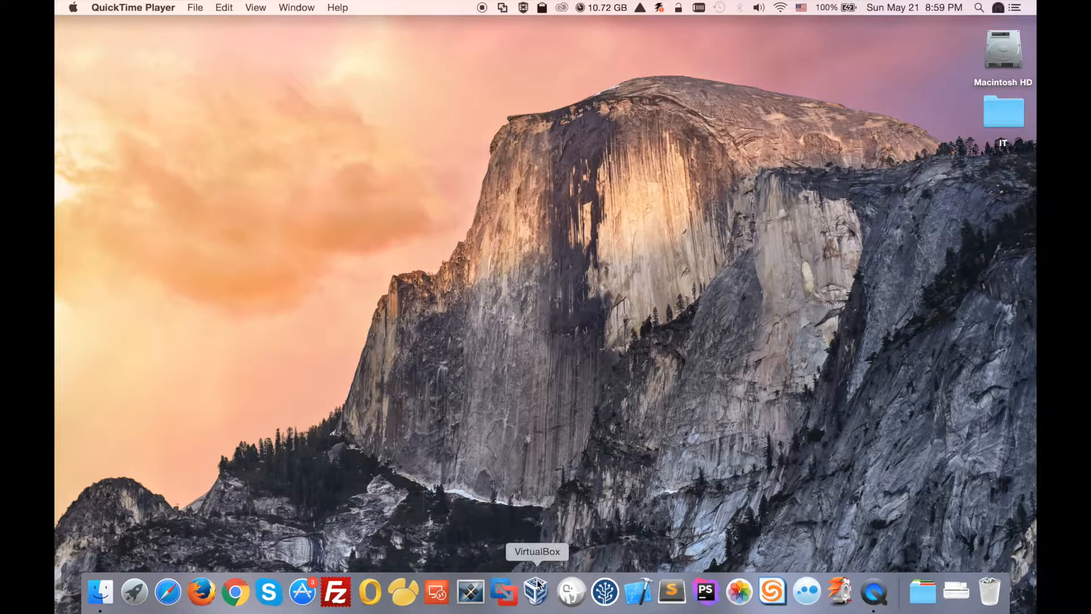
# Launch VirtualBox and select the Windows 10 machine (4 GB memory, 32 GB disk)
pyautogui.click(535, 592)
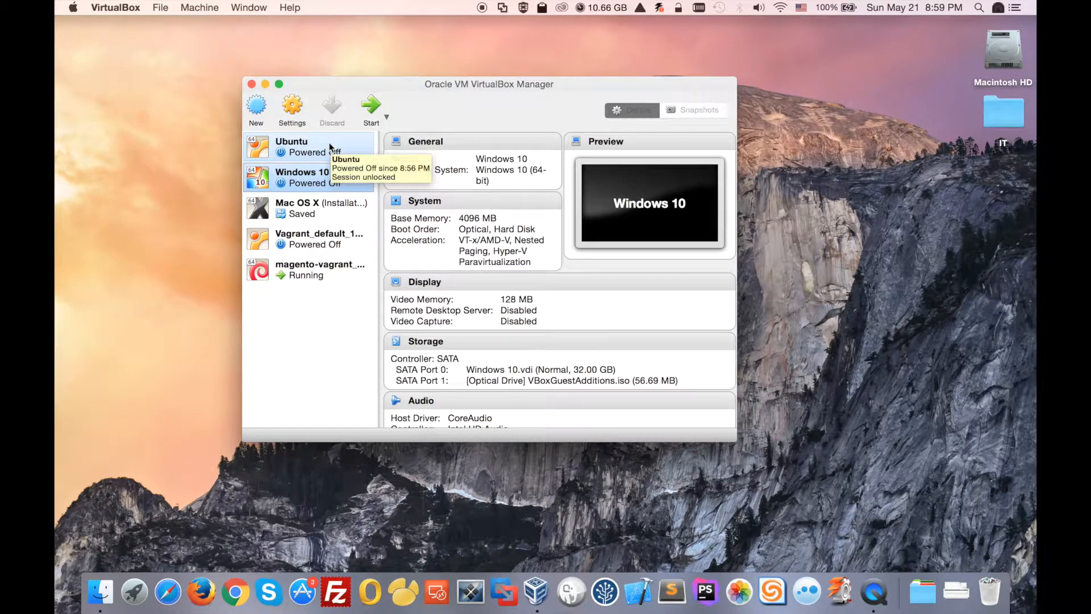
pyautogui.click(302, 176)
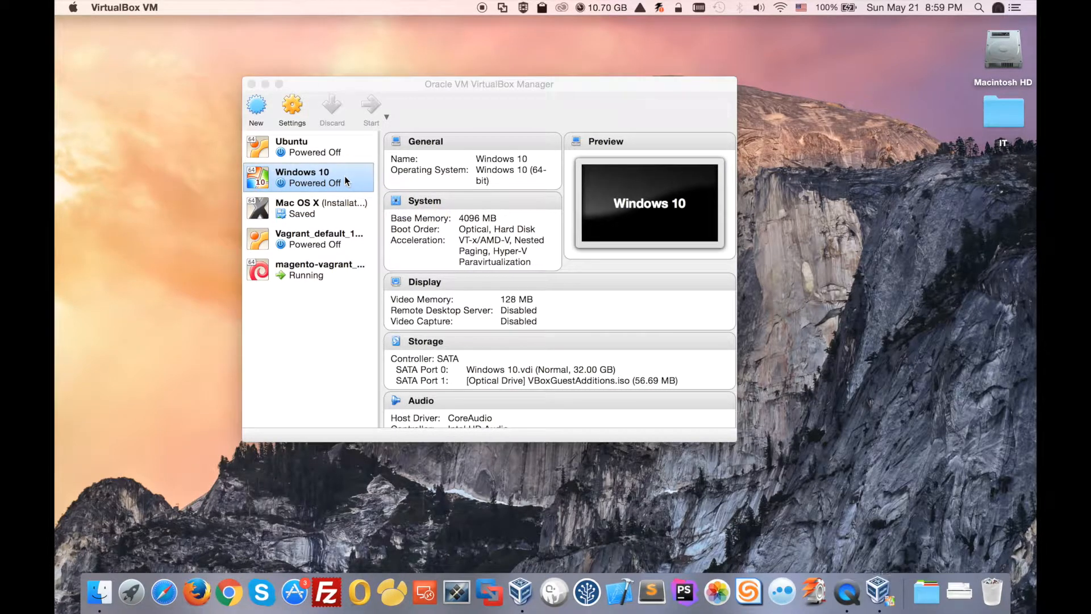
# Start Windows 10, let it boot, and open then close its Start menu
pyautogui.click(371, 108)
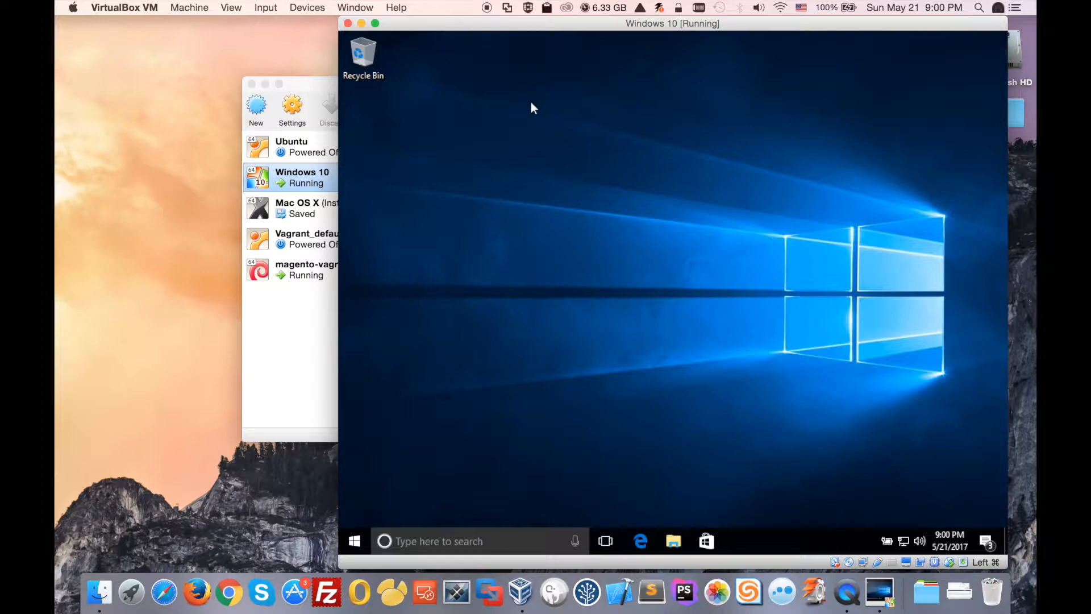
pyautogui.moveTo(479, 415)
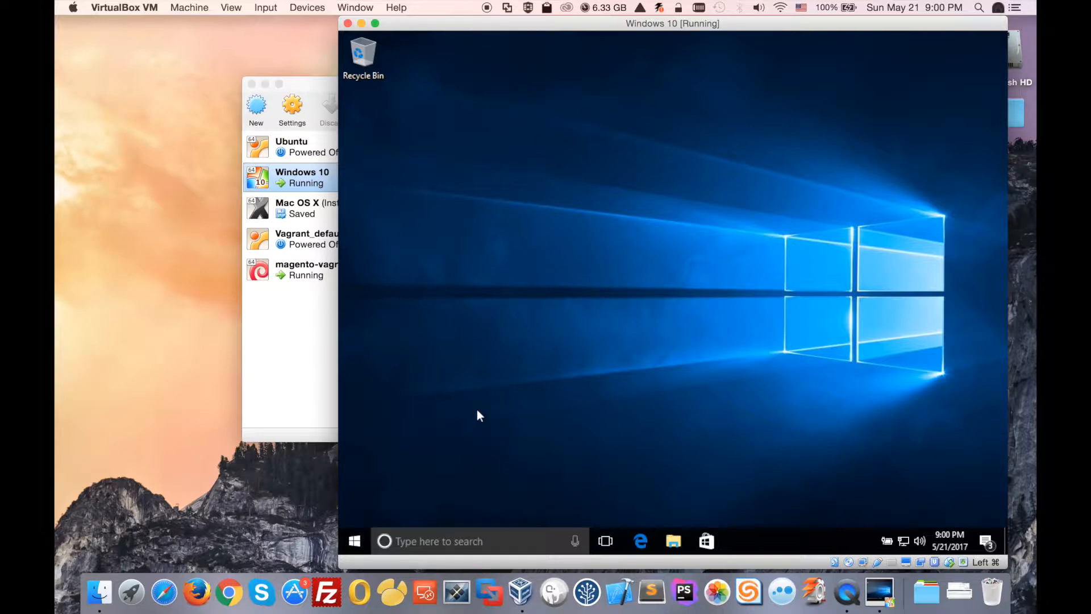
pyautogui.moveTo(400, 474)
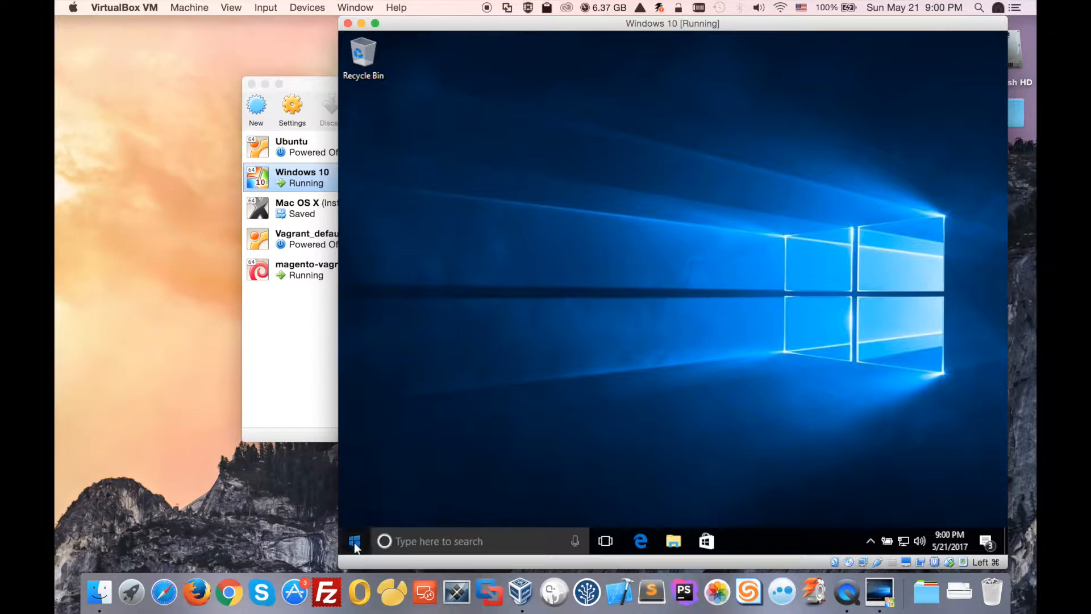
pyautogui.click(354, 541)
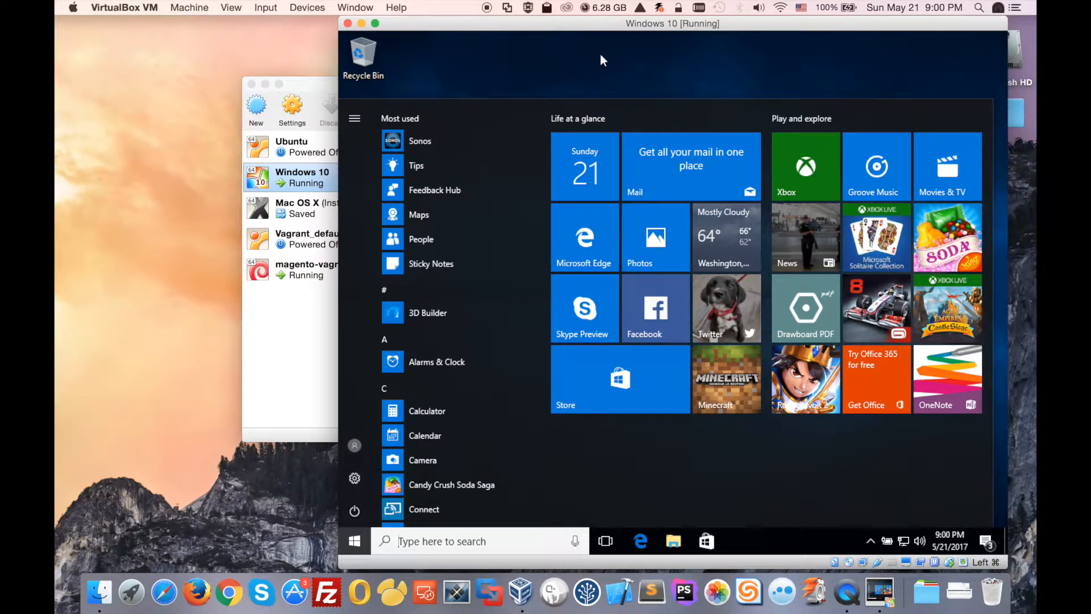
pyautogui.click(354, 540)
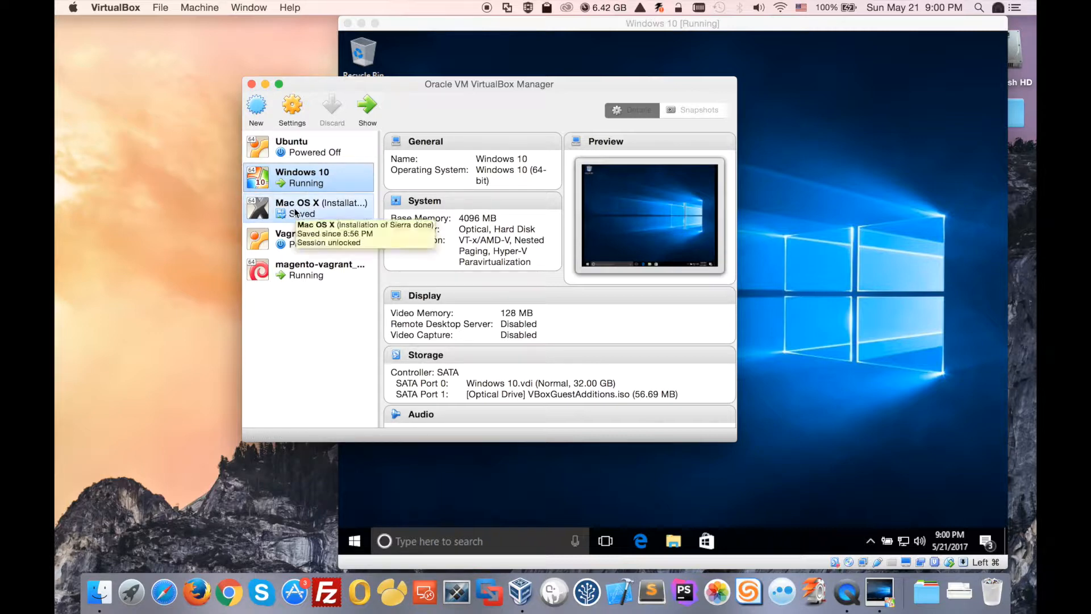
# Resume the saved Mac OS X machine and log in with the password
pyautogui.click(321, 207)
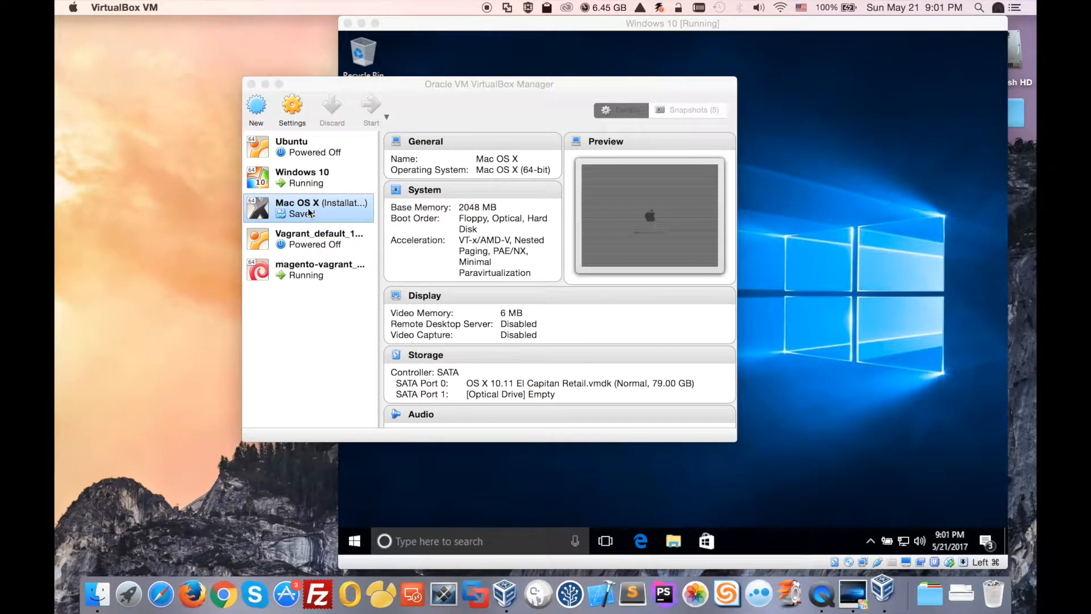
pyautogui.click(371, 111)
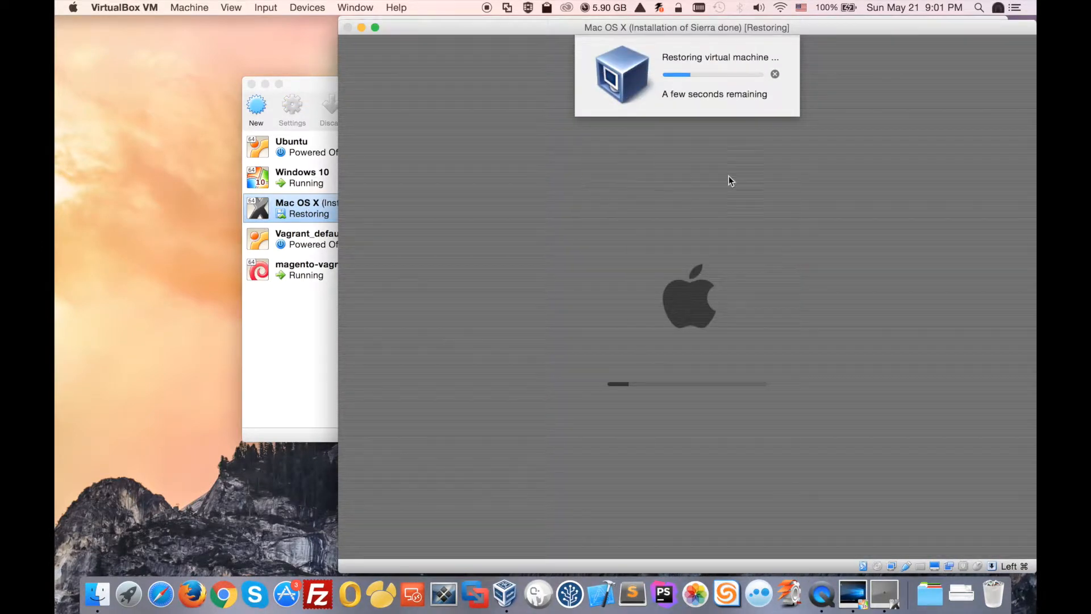
pyautogui.moveTo(828, 191)
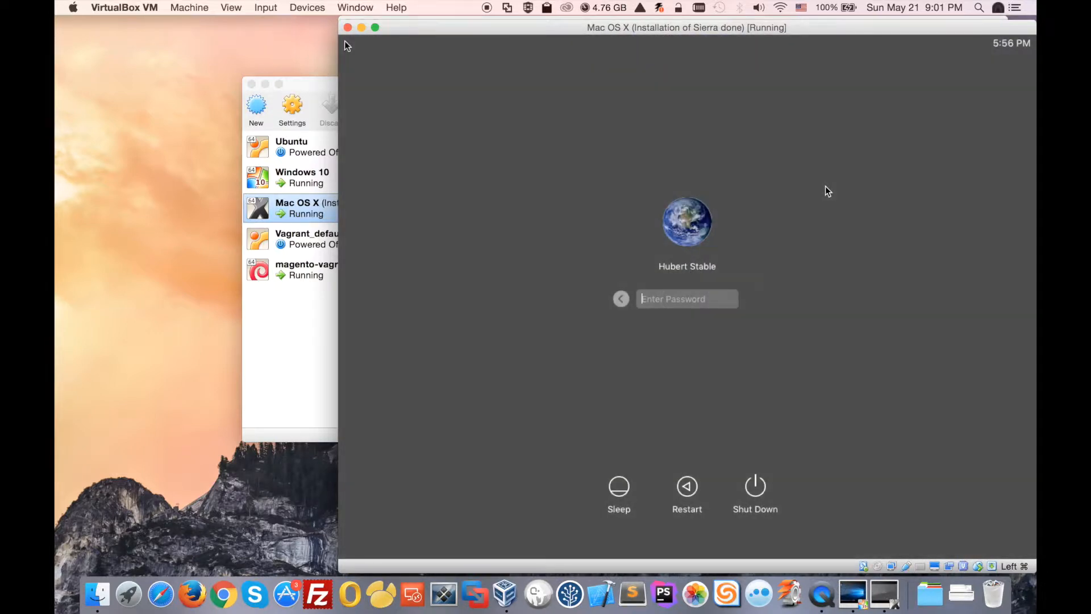
pyautogui.write('••••')
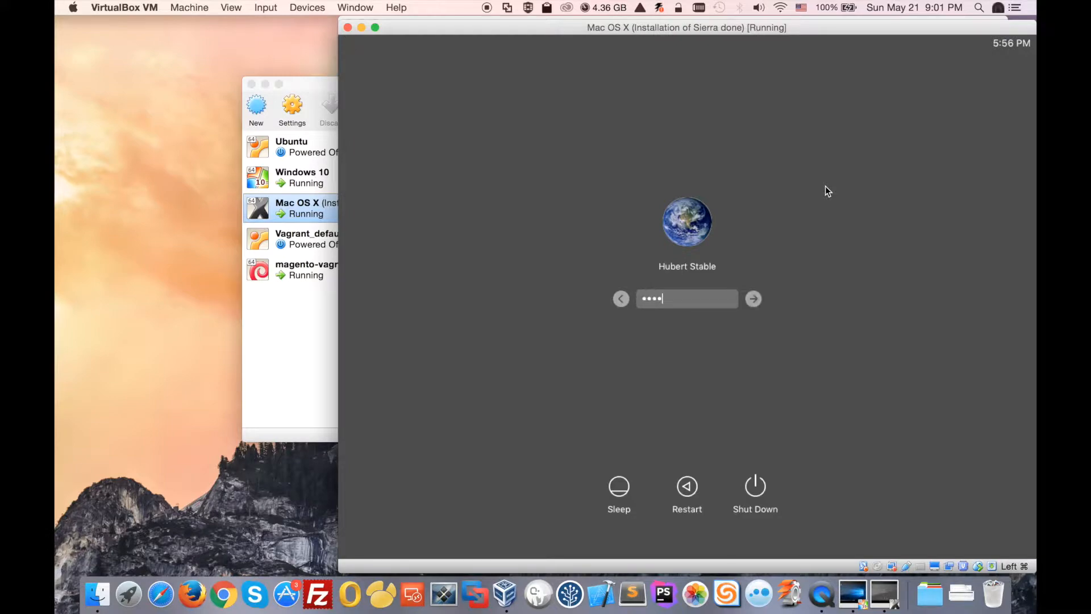
pyautogui.click(753, 298)
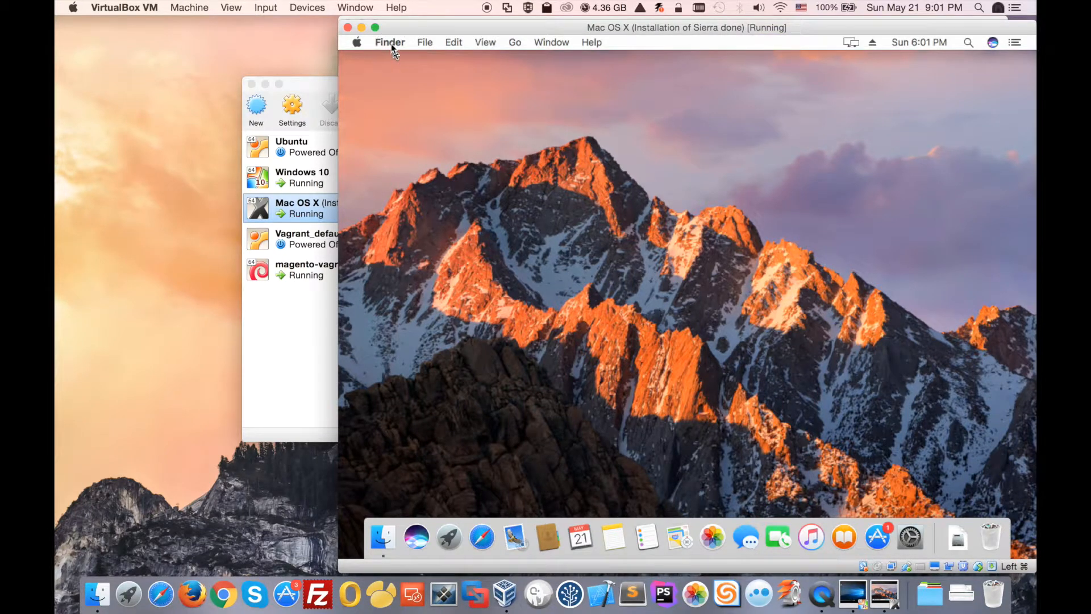
# Glance at the Finder File menu, then bring the VirtualBox Manager forward
pyautogui.click(424, 41)
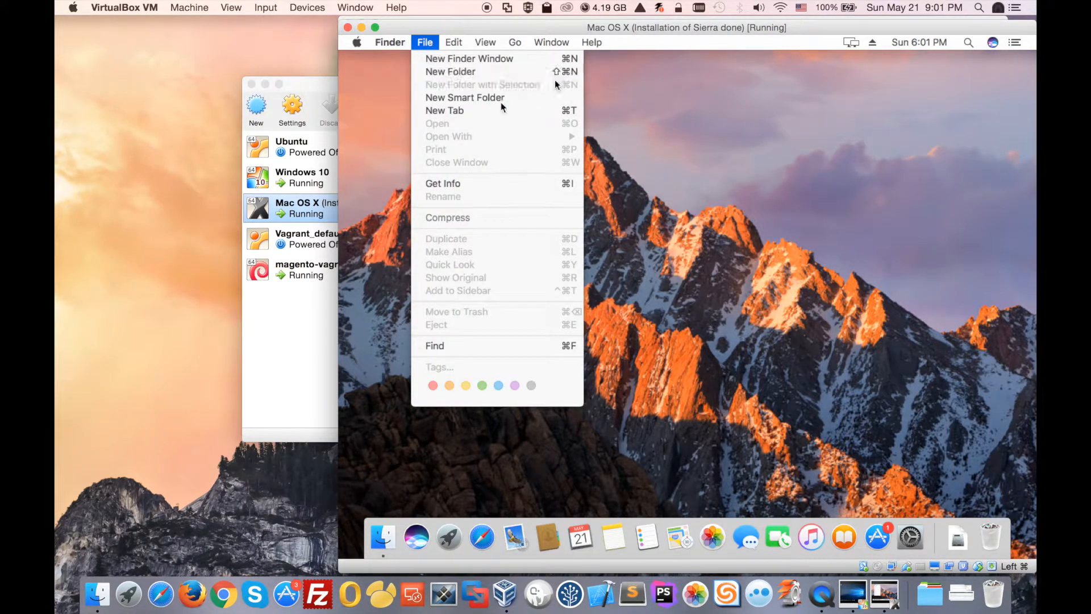
pyautogui.click(595, 197)
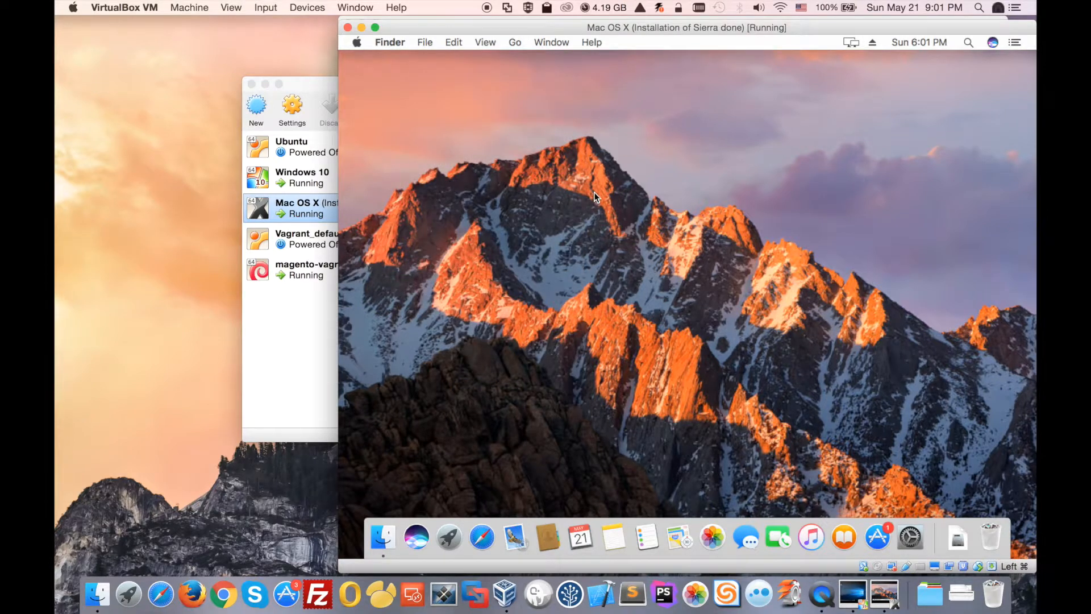
pyautogui.moveTo(635, 219)
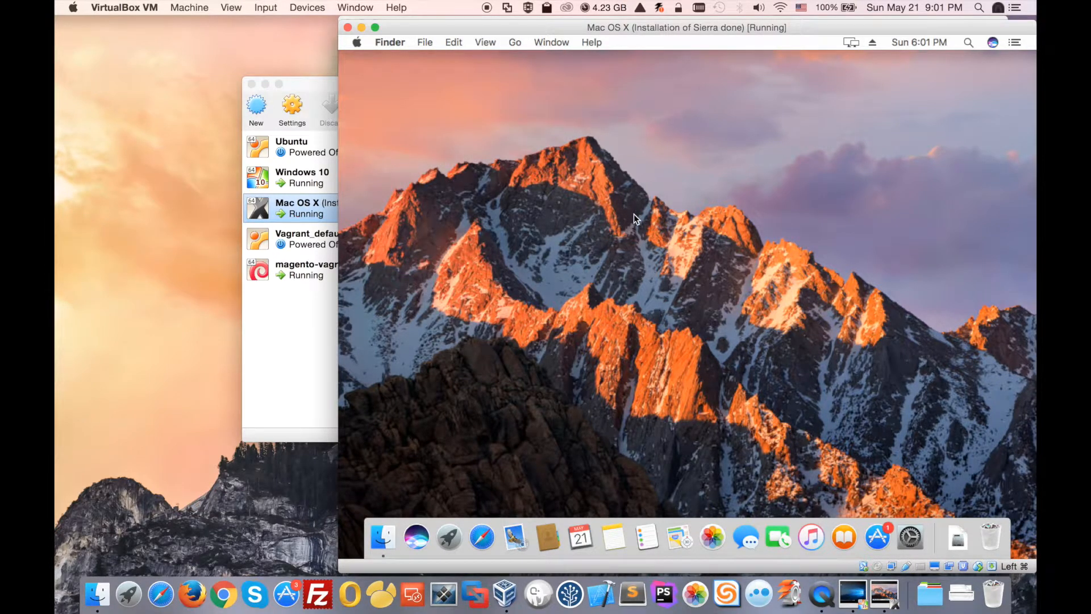
pyautogui.moveTo(360, 79)
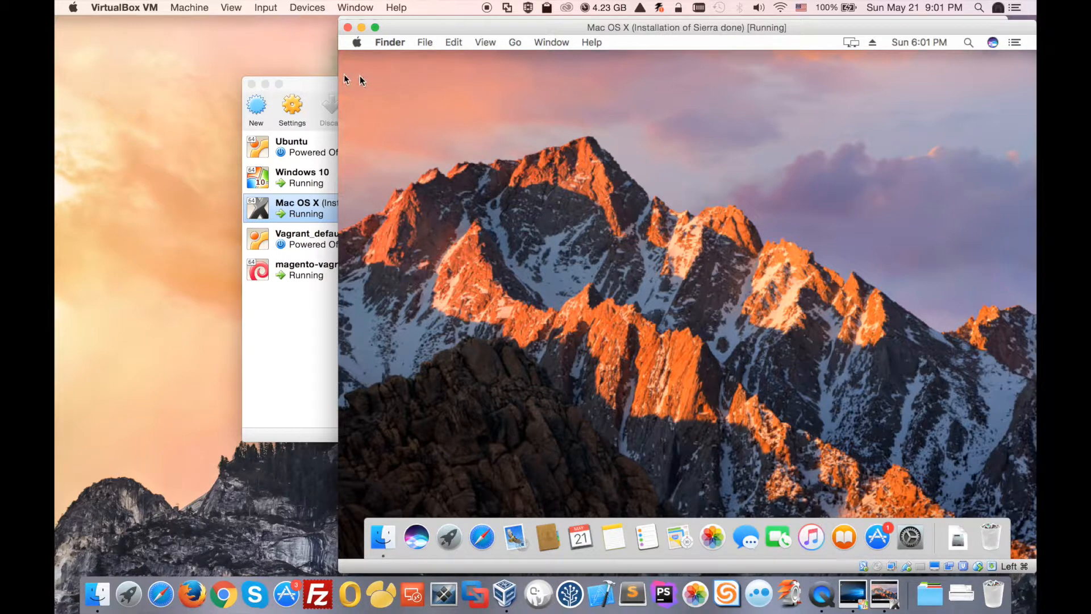
pyautogui.click(289, 208)
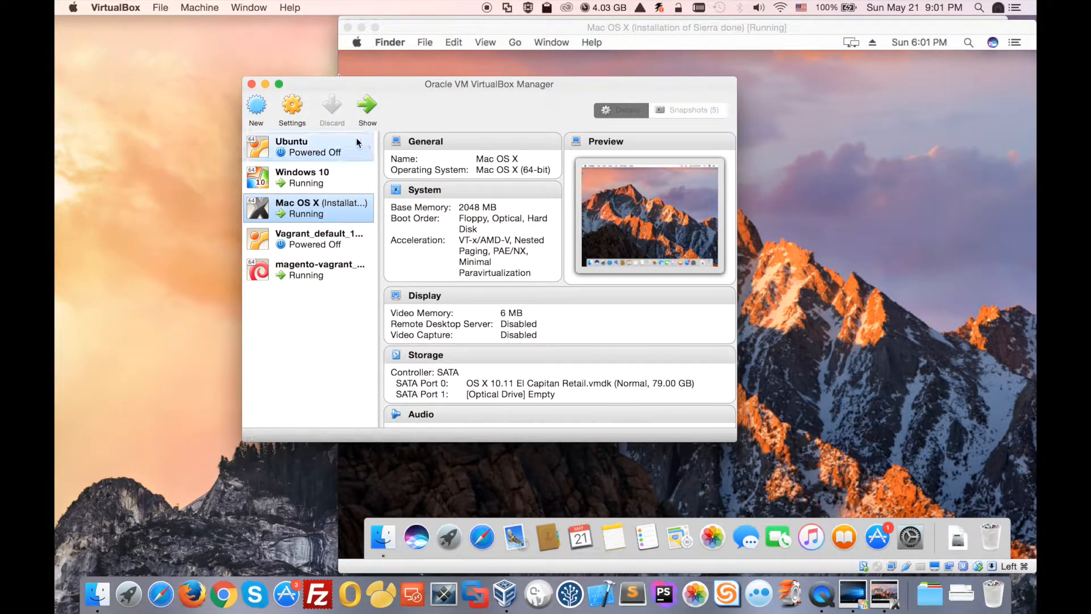
# Start the Ubuntu 16.04 machine and submit its login password
pyautogui.click(299, 146)
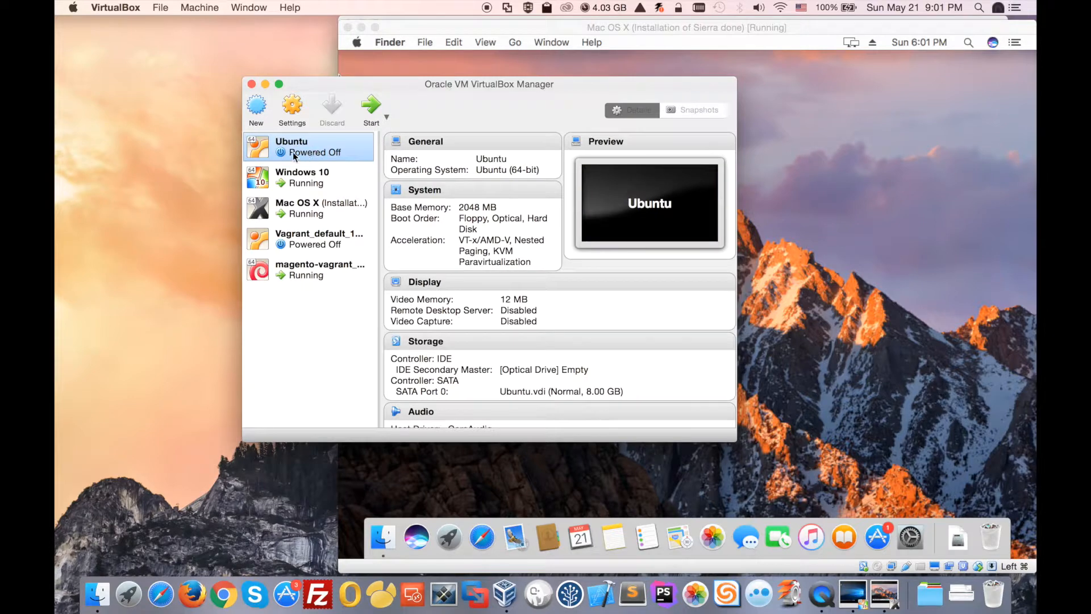
pyautogui.moveTo(299, 146)
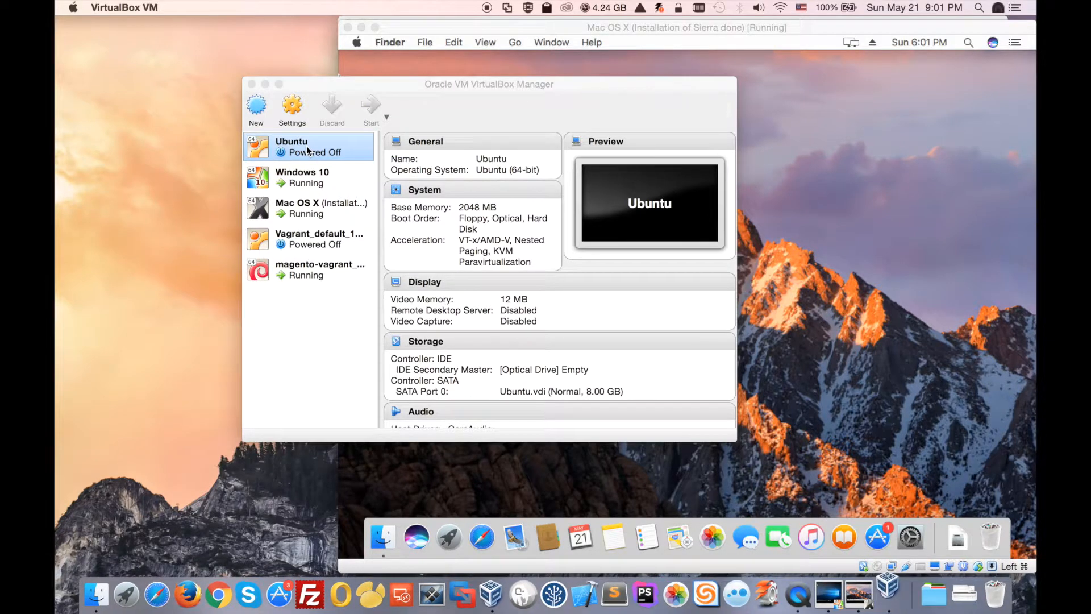
pyautogui.click(371, 108)
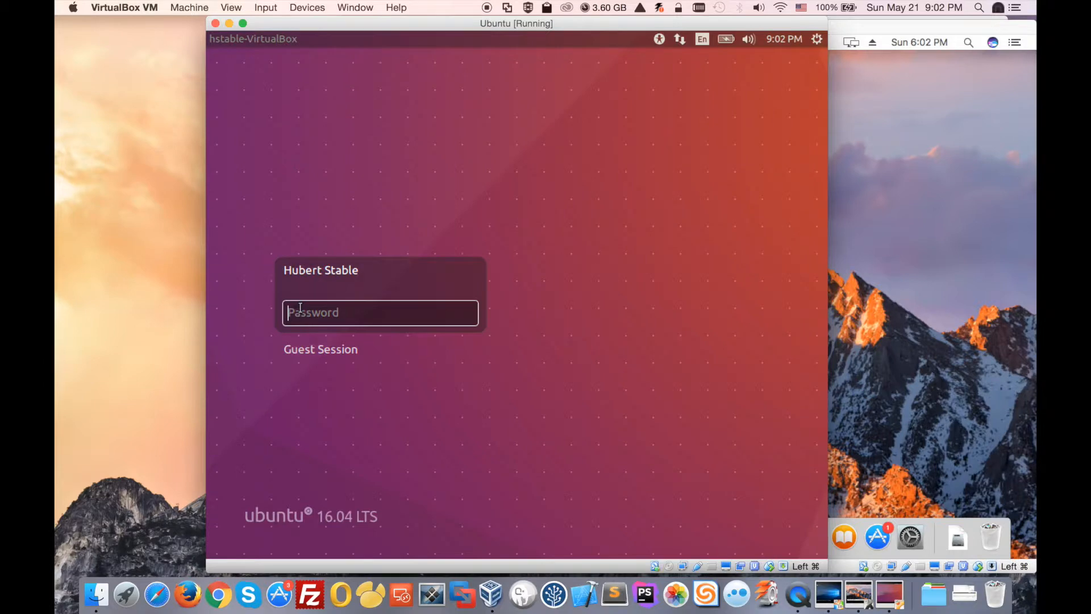
pyautogui.press('Return')
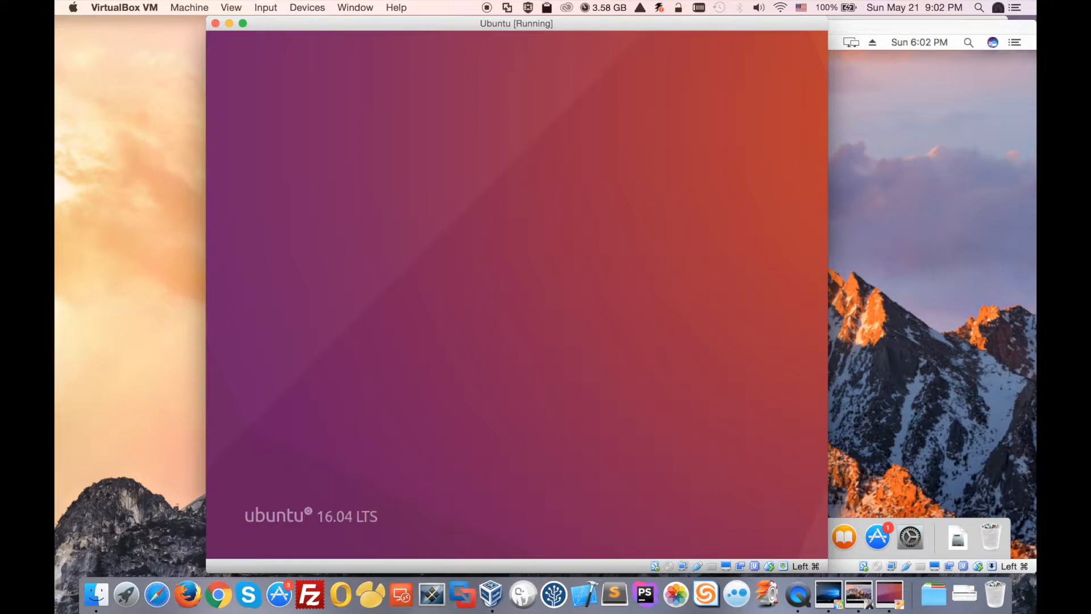
pyautogui.moveTo(301, 312)
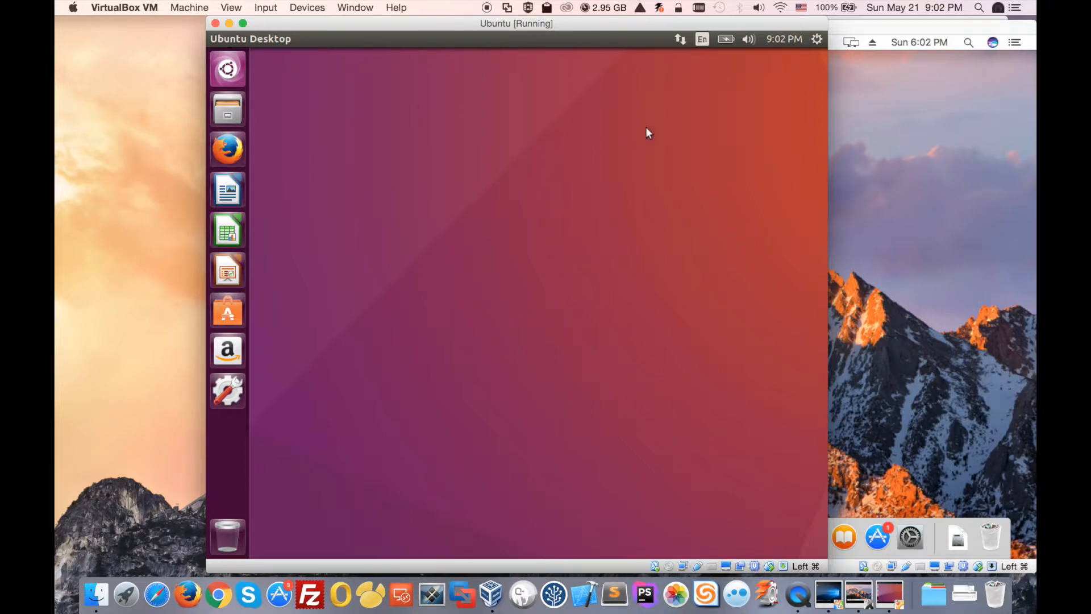
pyautogui.moveTo(751, 127)
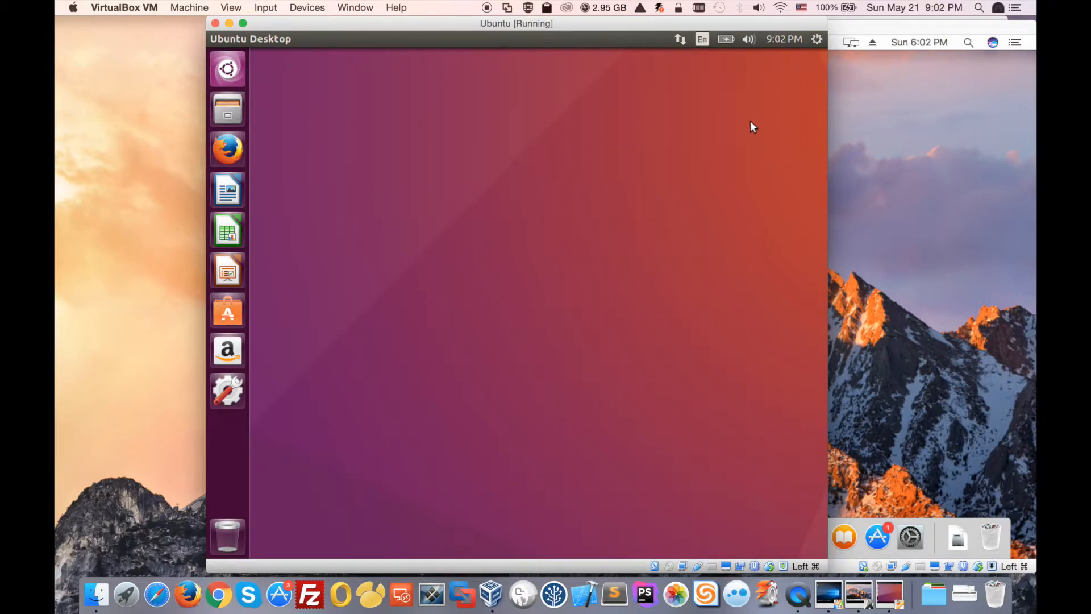
pyautogui.moveTo(871, 31)
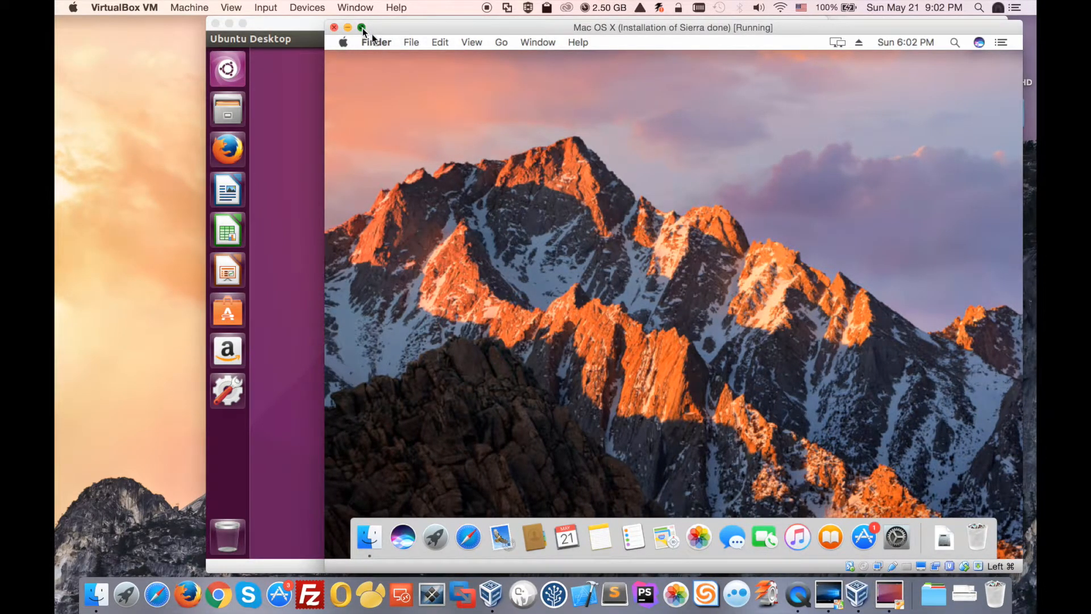
pyautogui.moveTo(388, 126)
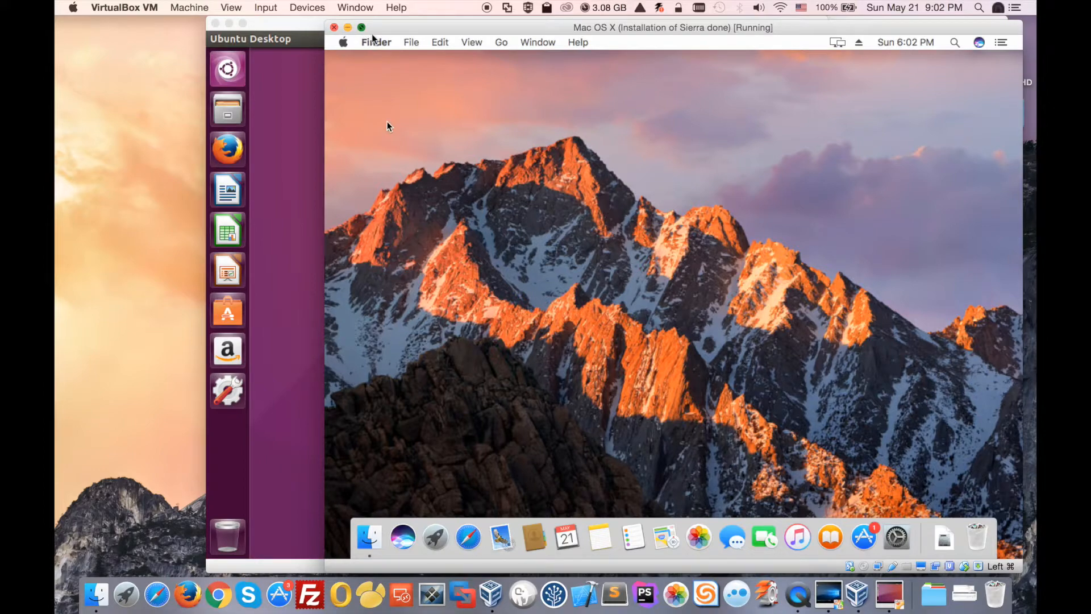
# Put the Mac OS X and Ubuntu machine windows into full-screen spaces
pyautogui.click(361, 27)
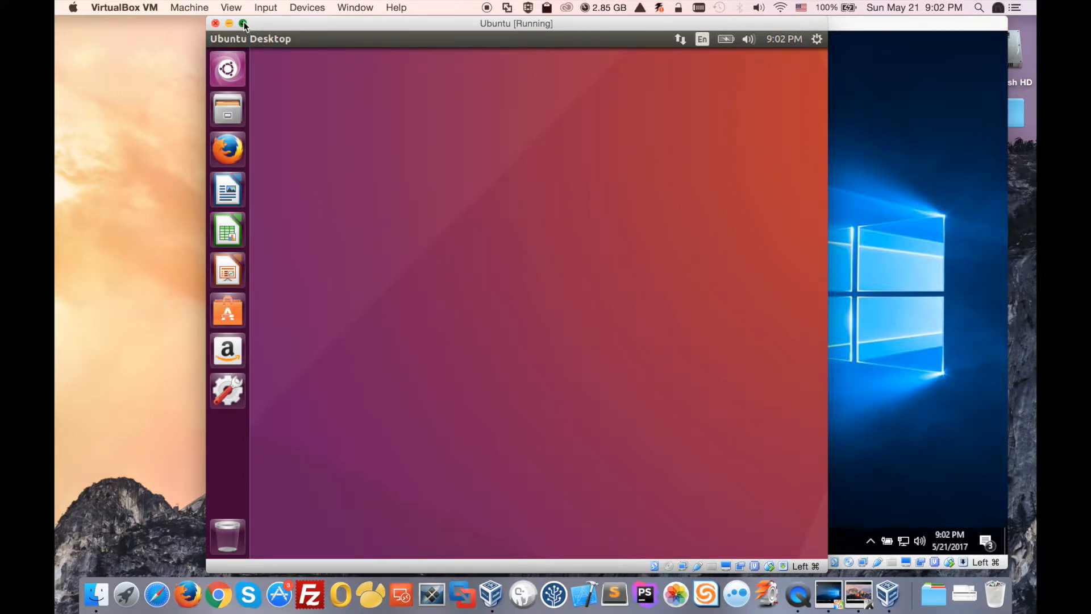
pyautogui.click(243, 22)
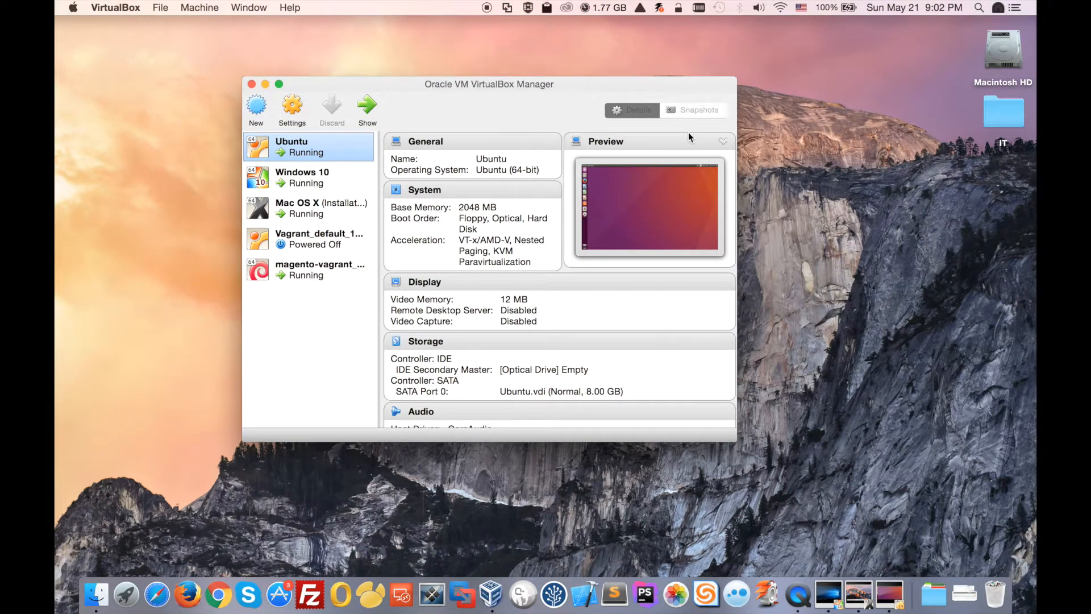
pyautogui.moveTo(828, 254)
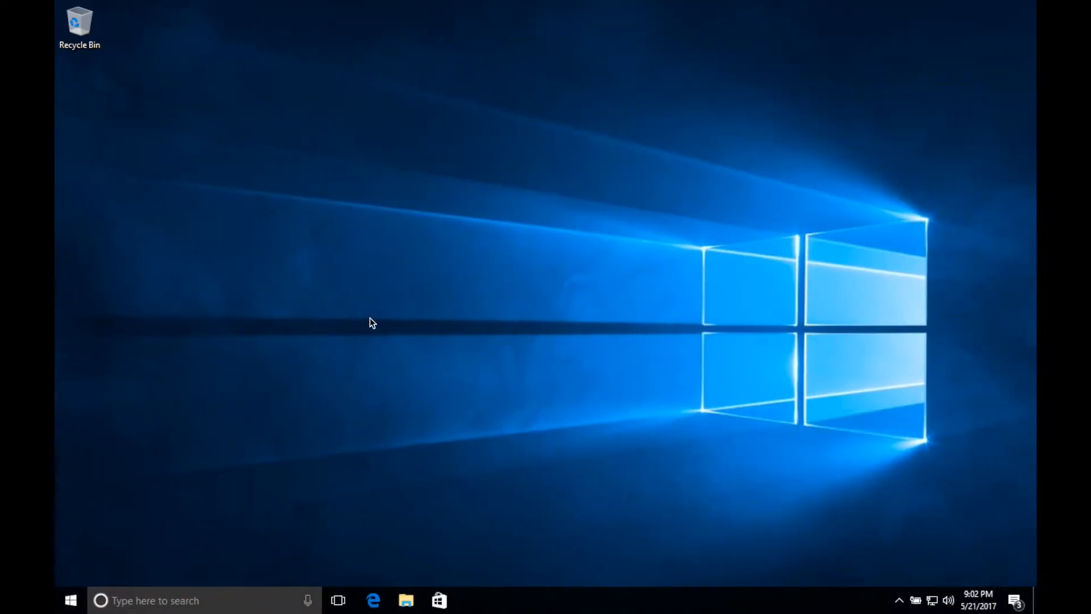
# Open and close the Start menu in the full-screen Windows 10 guest
pyautogui.click(69, 600)
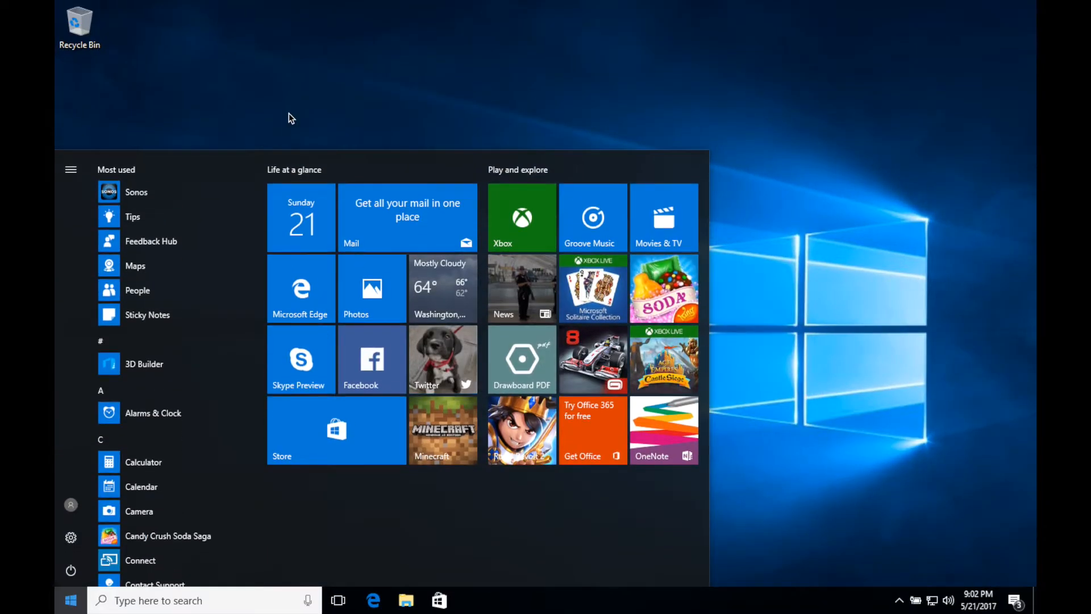
pyautogui.click(69, 600)
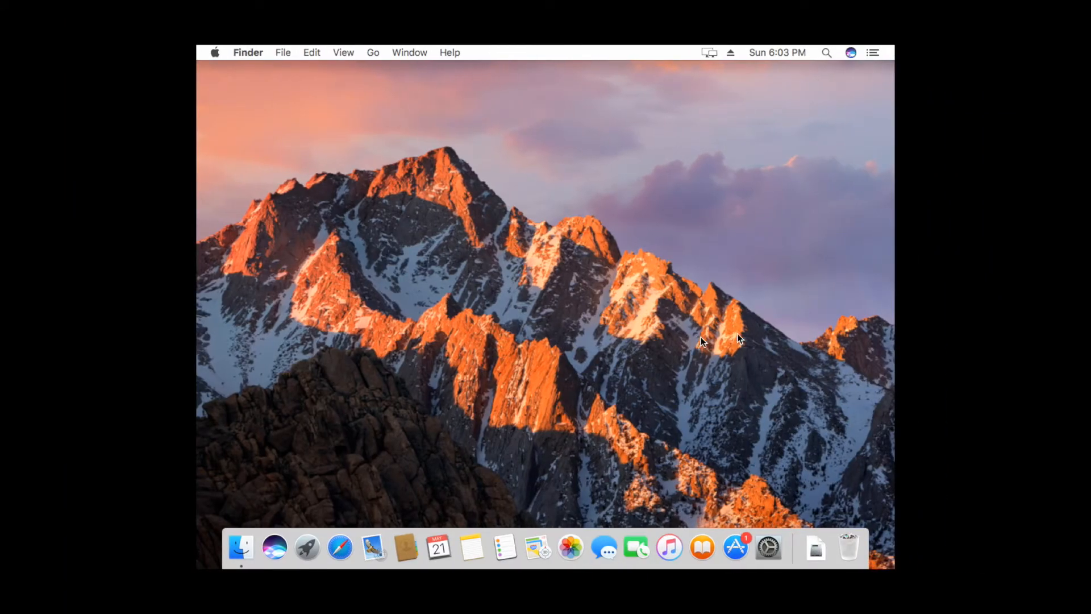
pyautogui.moveTo(151, 275)
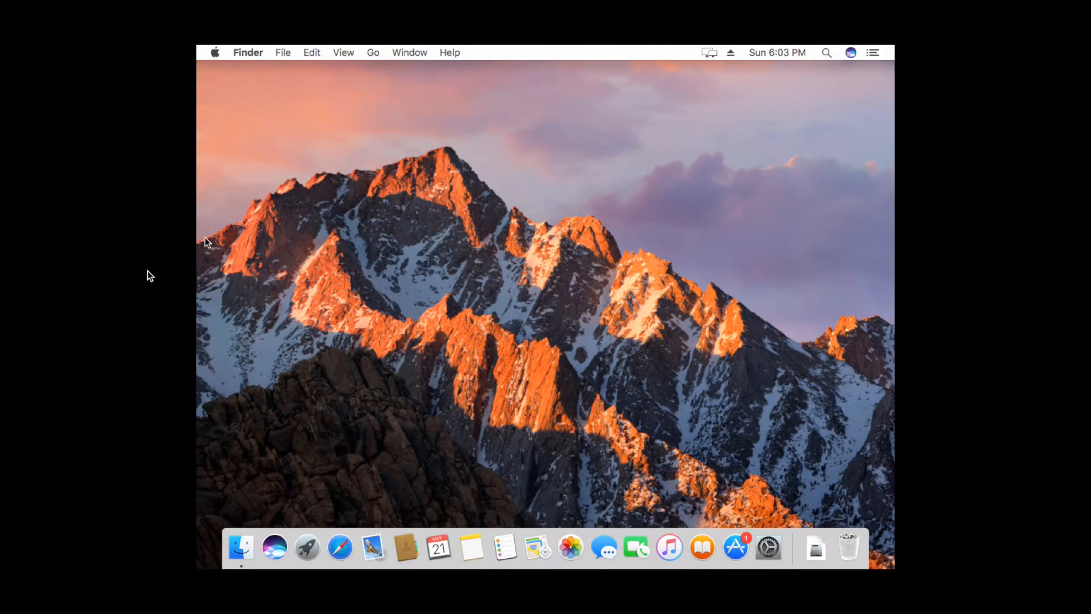